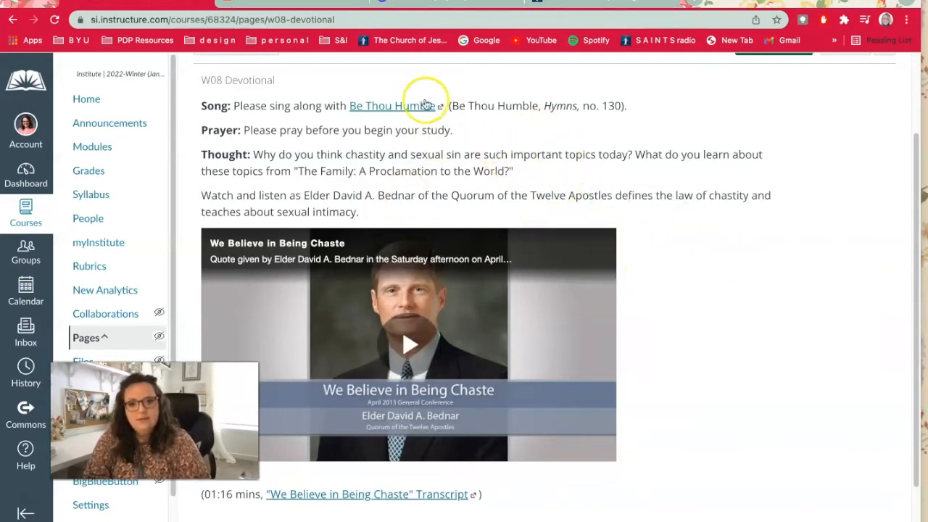
mouse_move(364, 89)
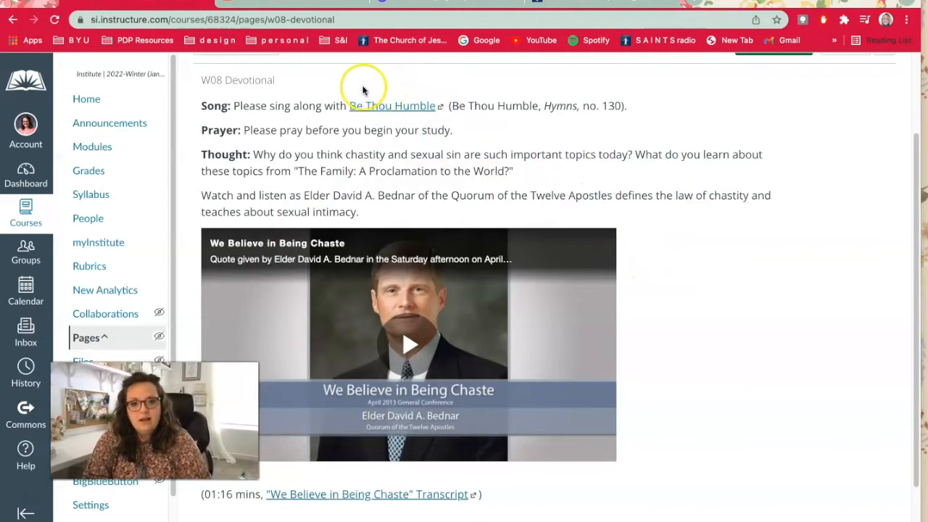
mouse_move(292, 159)
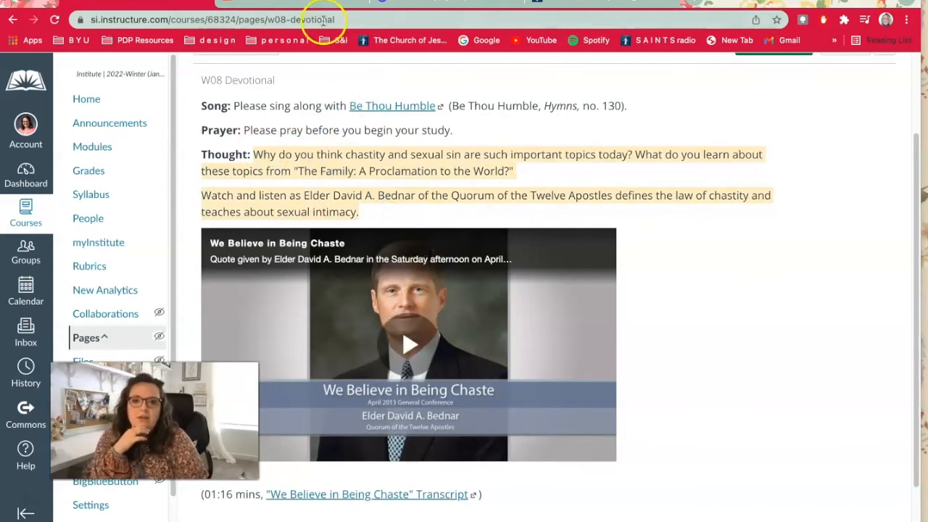
- Enter edit mode on the W08 Devotional page
left_click(412, 345)
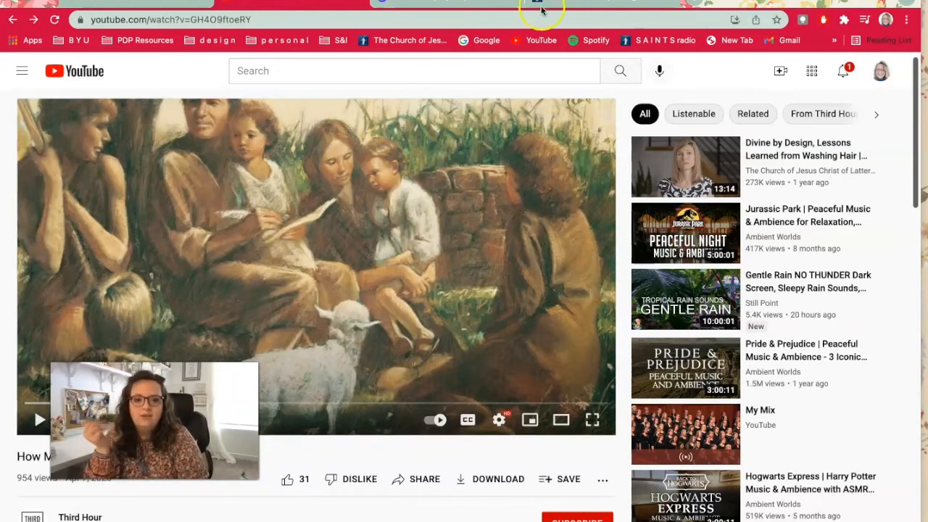
mouse_move(603, 216)
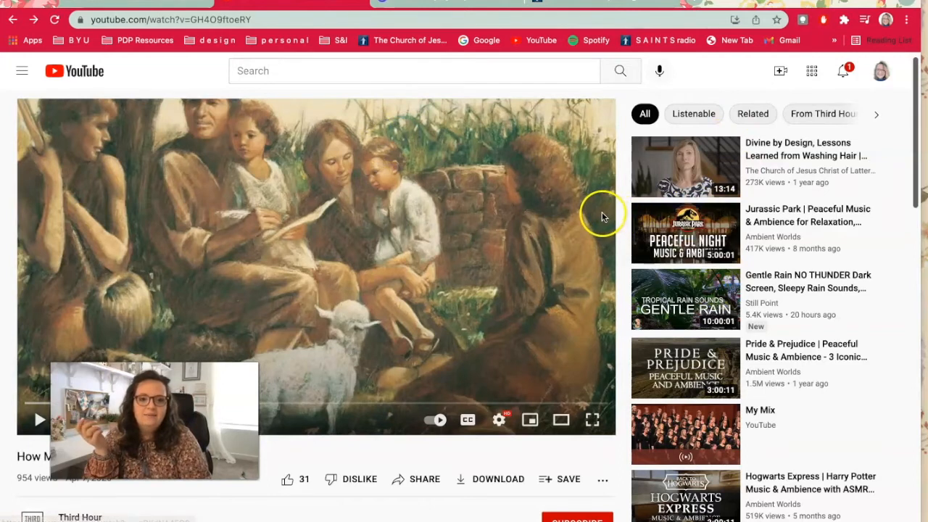
mouse_move(710, 261)
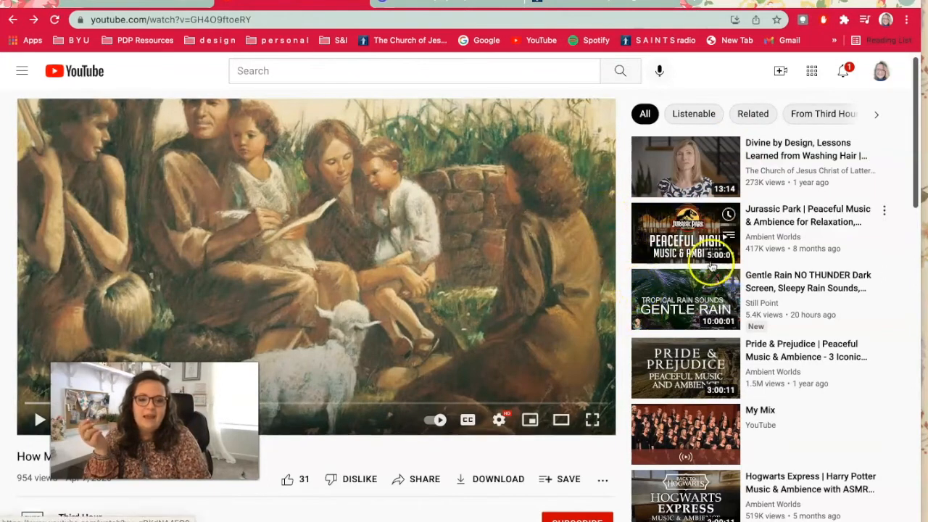
mouse_move(685, 366)
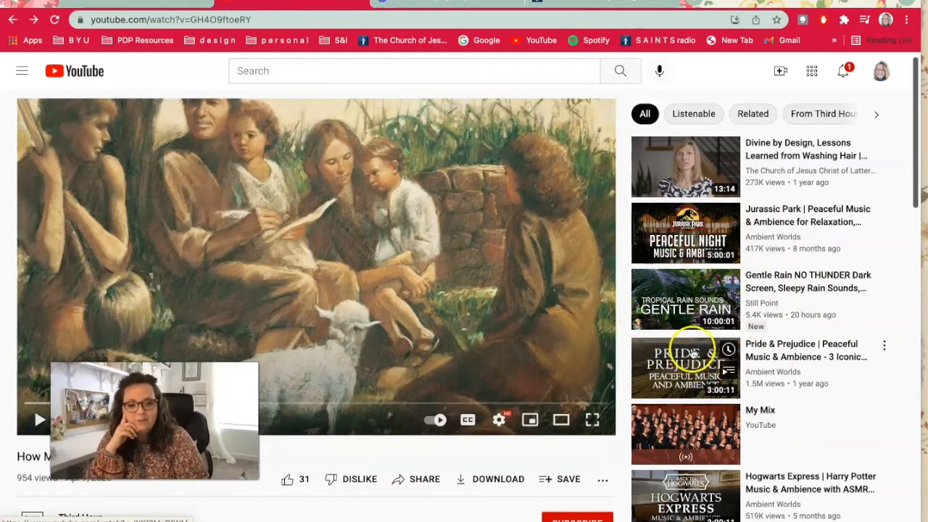
mouse_move(745, 423)
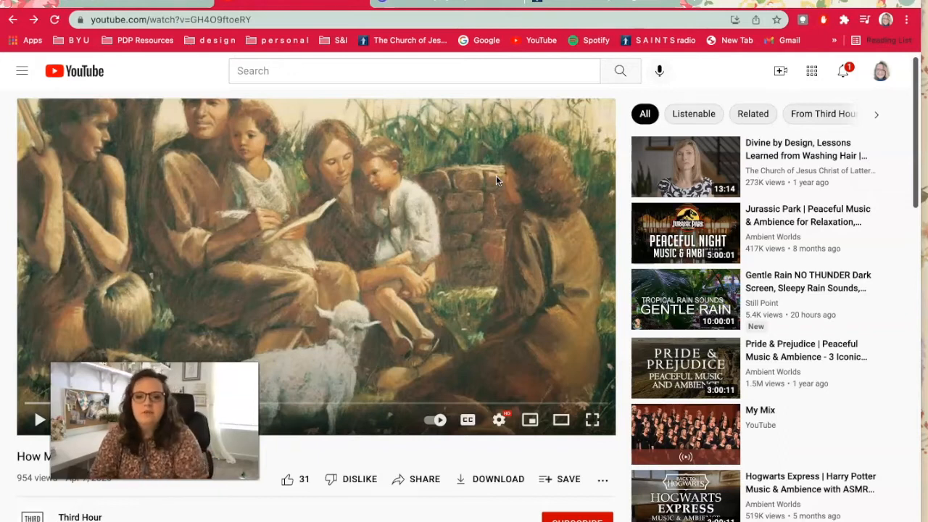
mouse_move(392, 35)
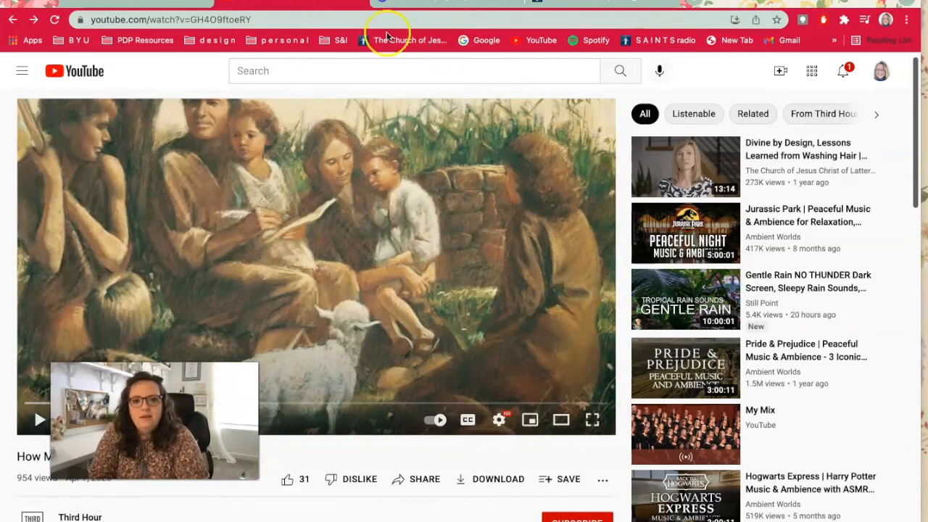
mouse_move(148, 7)
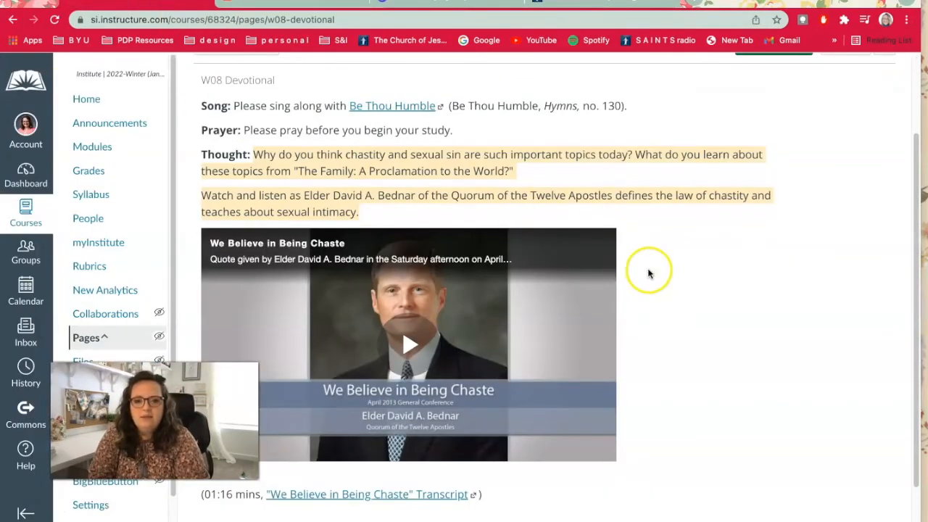
scroll("down", 3)
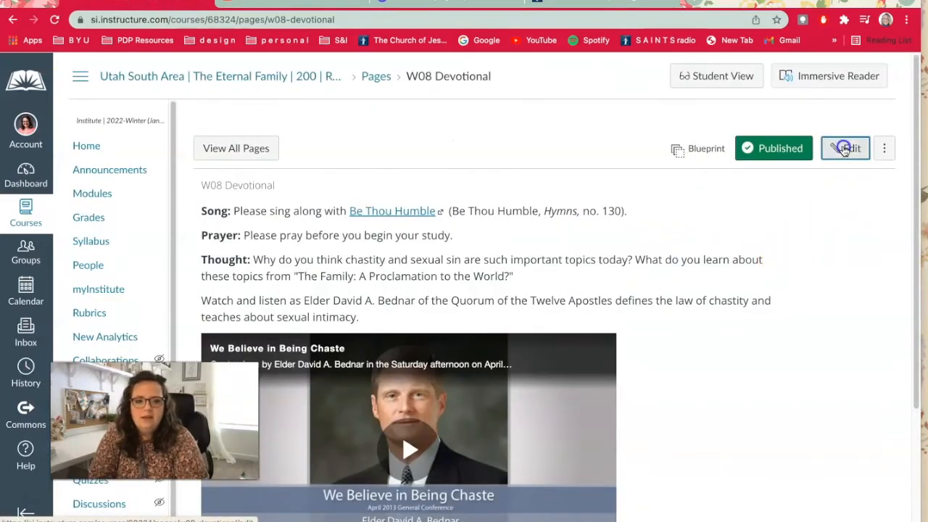
left_click(846, 148)
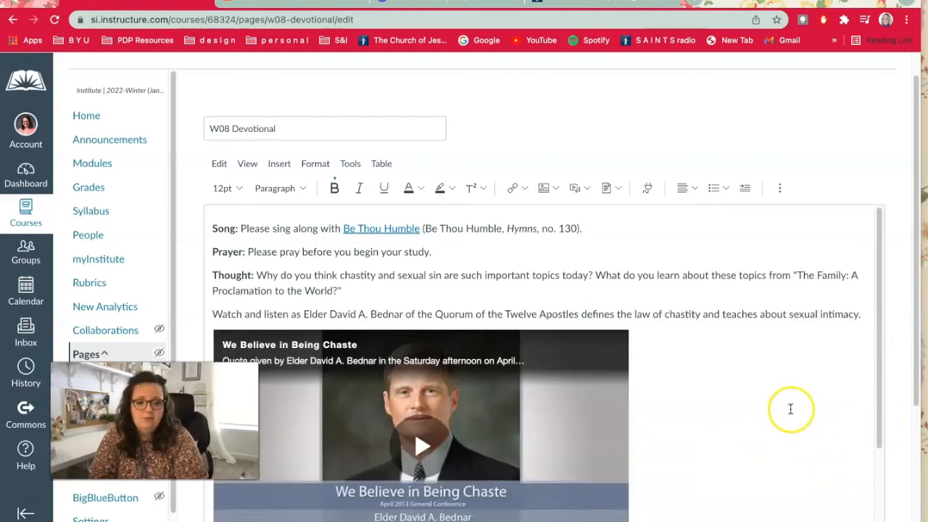
- Rewrite the Thought questions on divine roles and the 'Watch and listen' line for Sister Jean B. Bingham
scroll("down", 3)
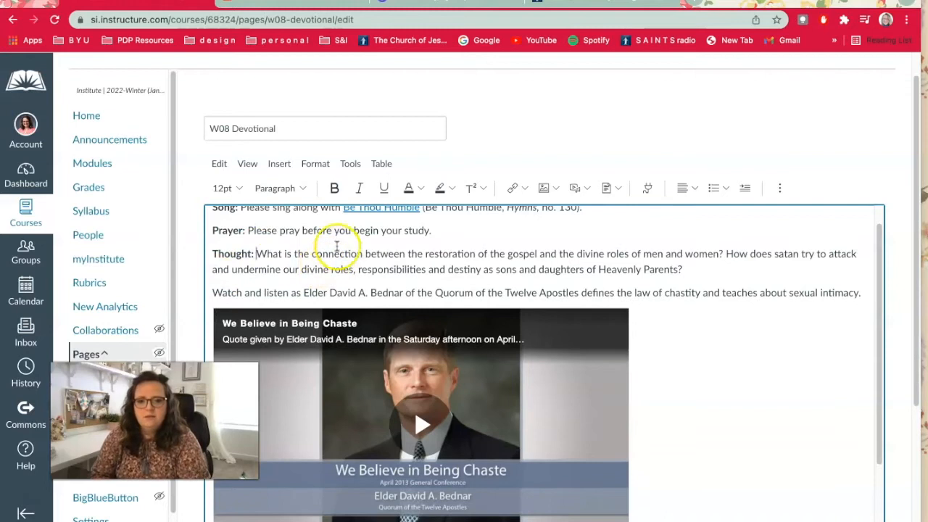
mouse_move(396, 258)
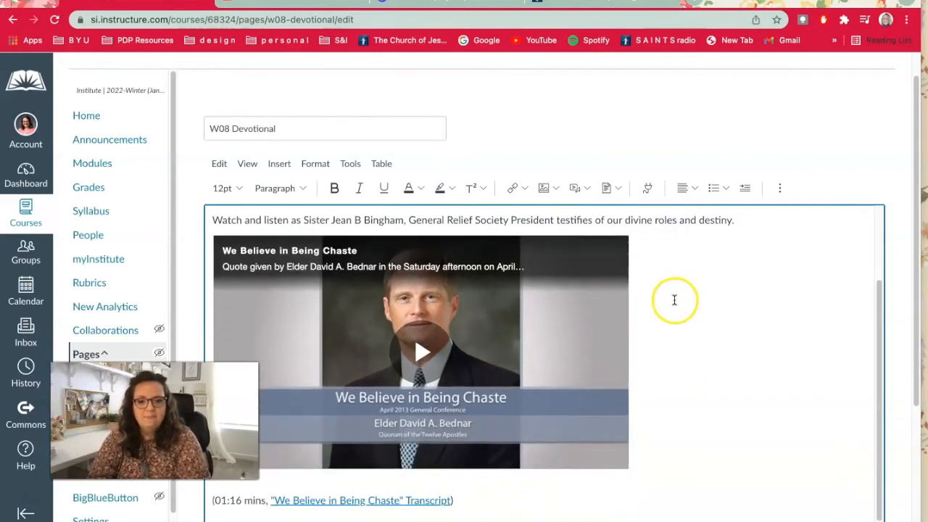
scroll("down", 3)
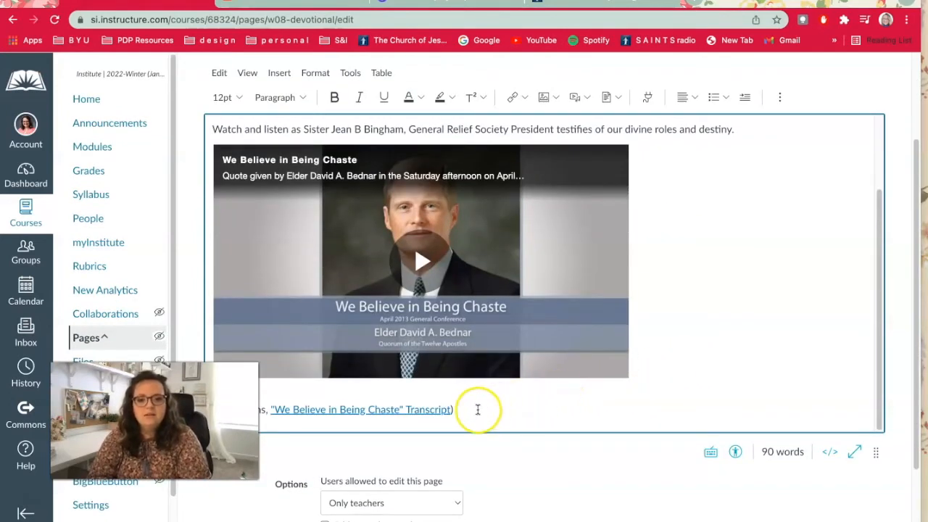
mouse_move(308, 414)
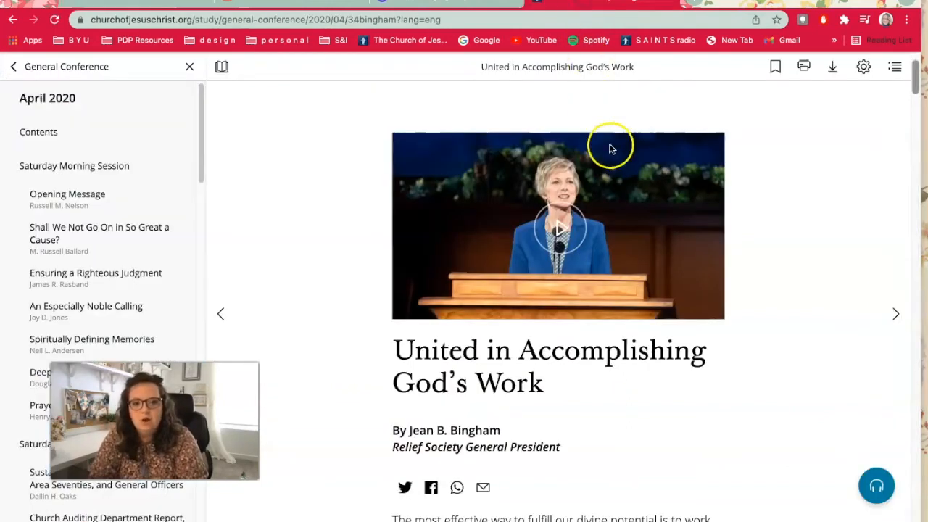
scroll("down", 3)
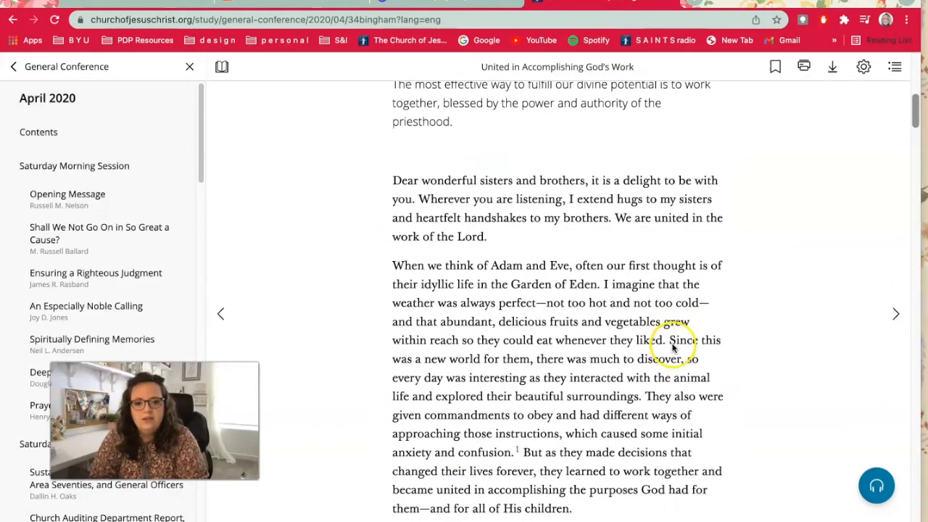
scroll("down", 3)
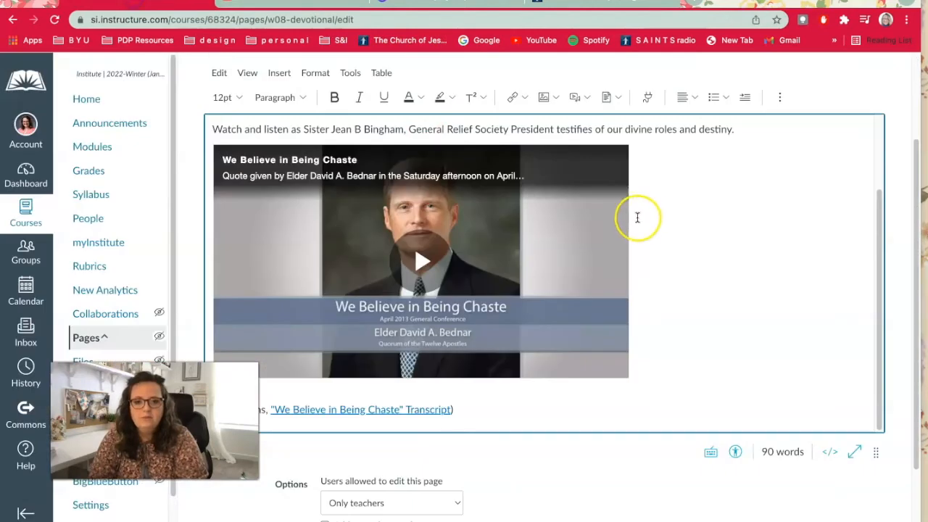
mouse_move(509, 410)
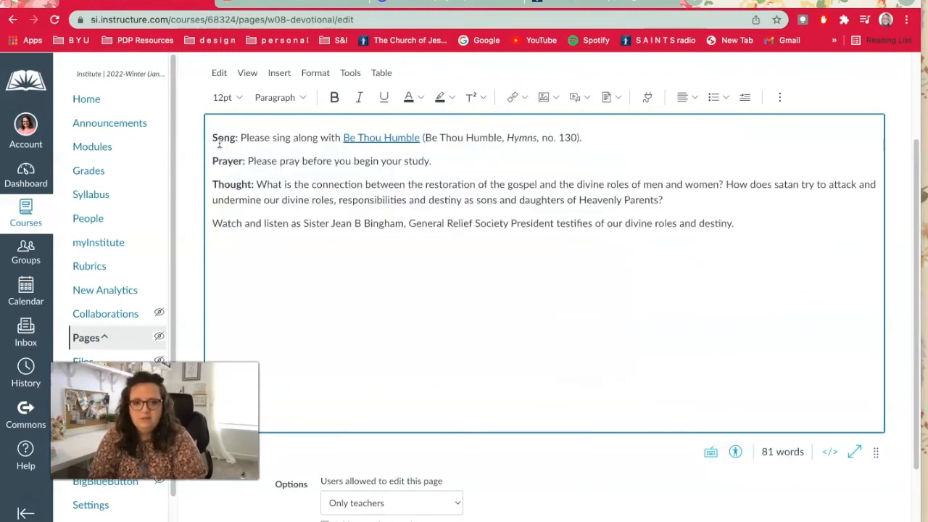
- Delete the Bednar video and transcript line, leaving the cursor below the Bingham intro
left_click(358, 293)
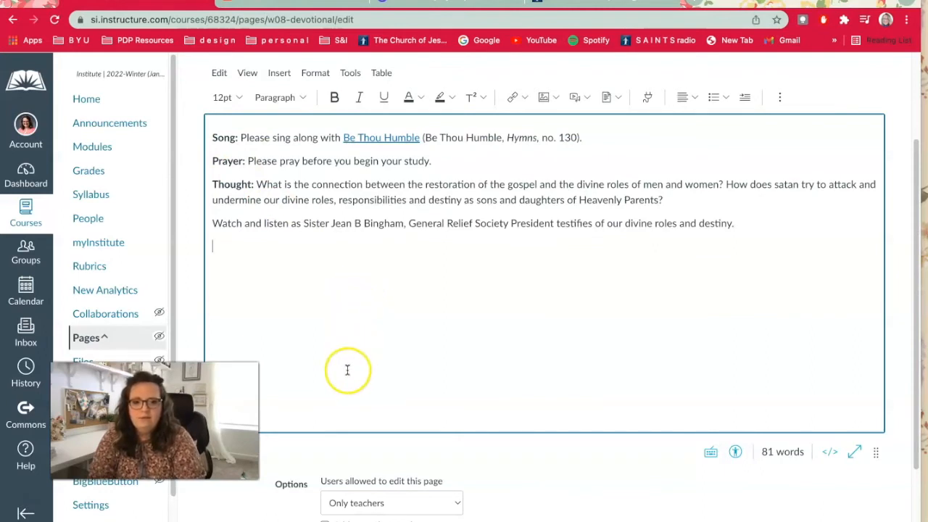
mouse_move(226, 252)
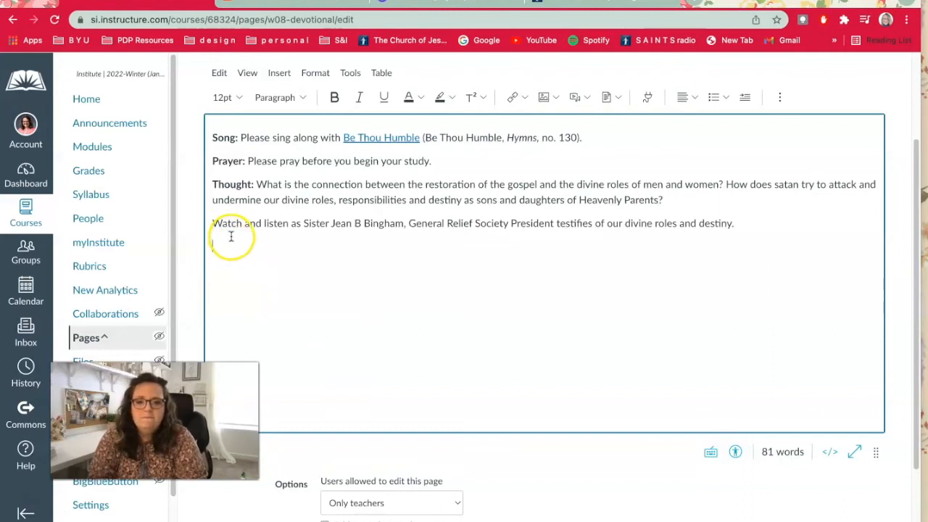
left_click(231, 245)
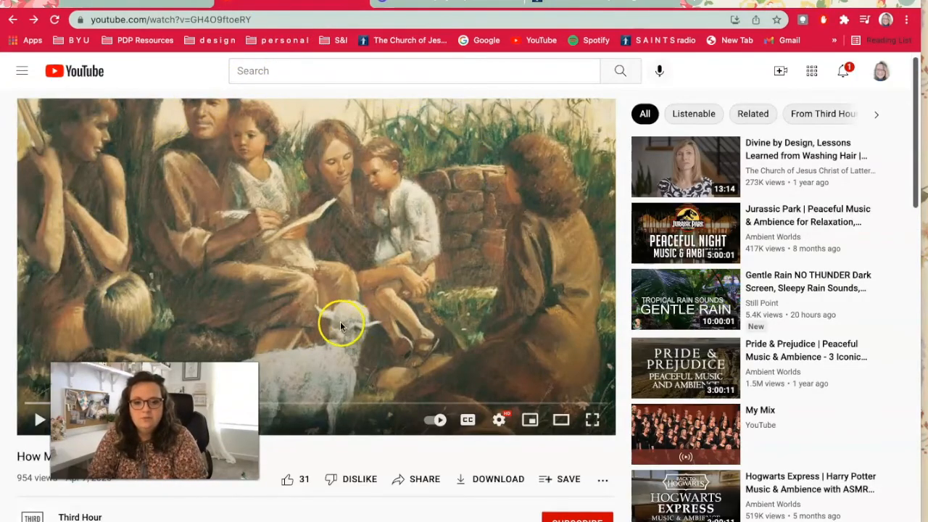
mouse_move(402, 479)
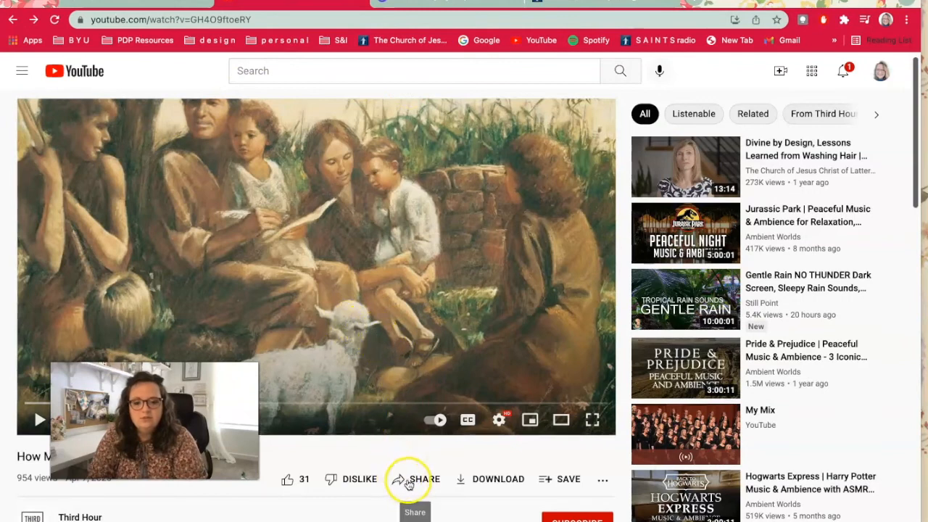
- Copy the embed code for the 'How Men and Women can be PARTNERS' video via Share > Embed
left_click(407, 479)
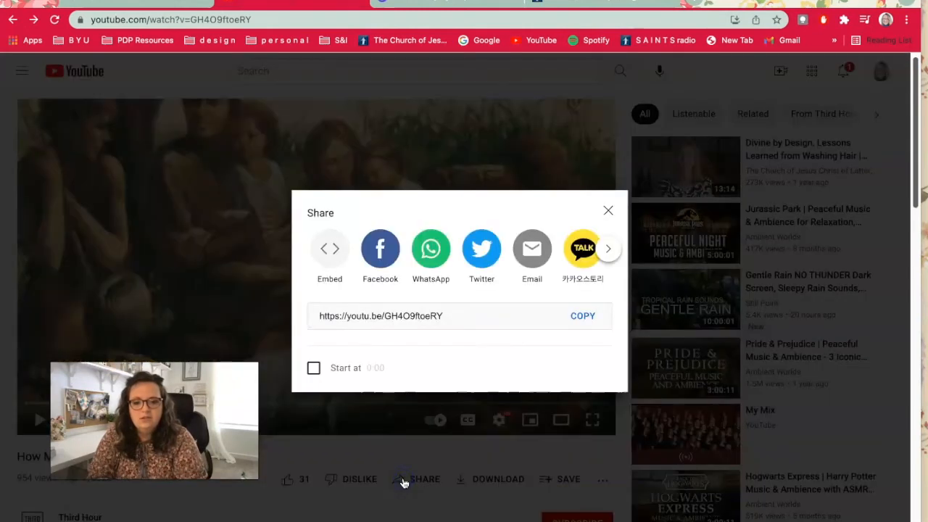
left_click(329, 248)
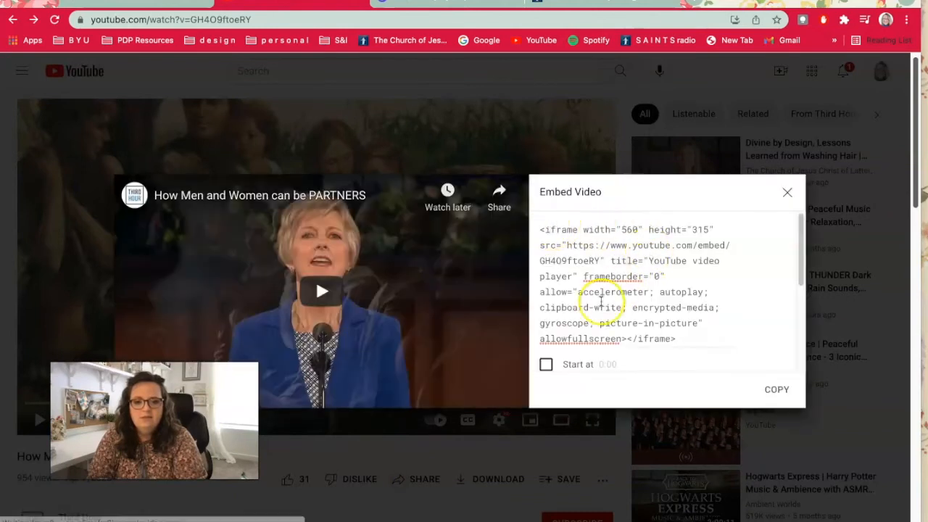
mouse_move(631, 322)
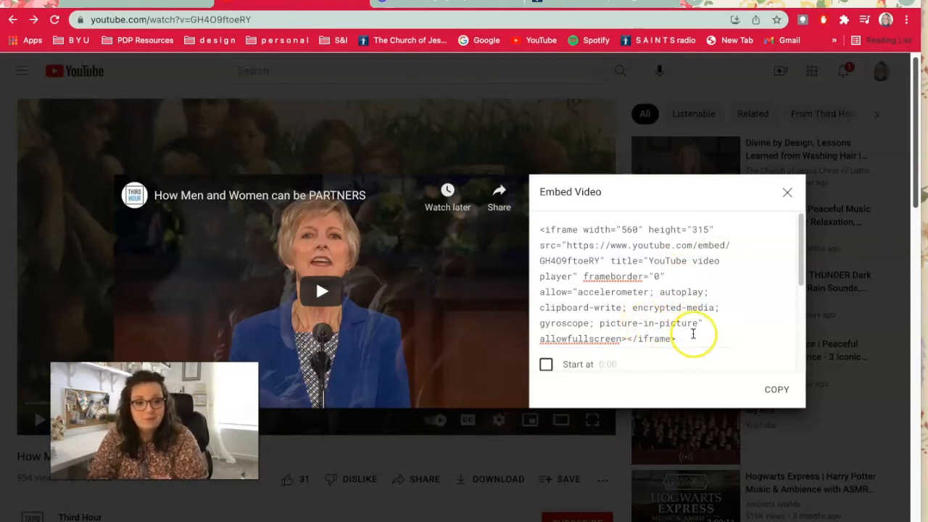
mouse_move(776, 390)
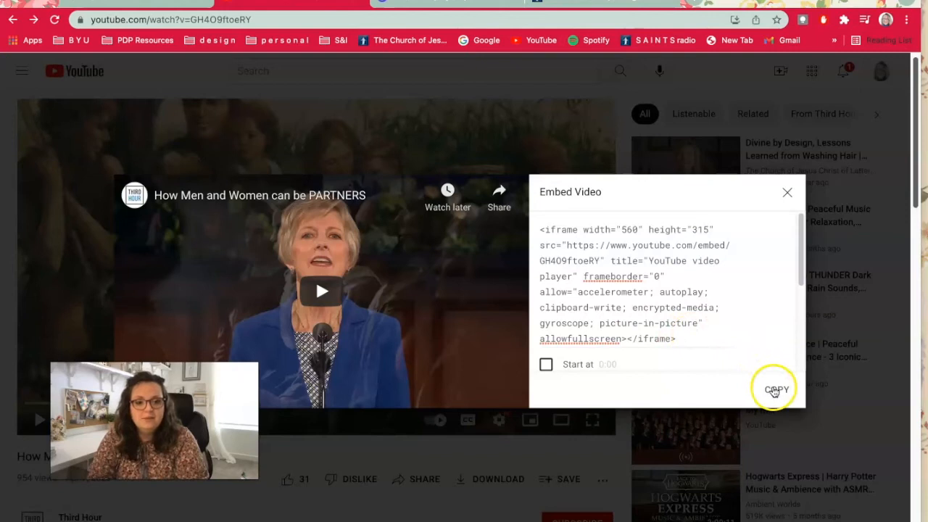
left_click(776, 389)
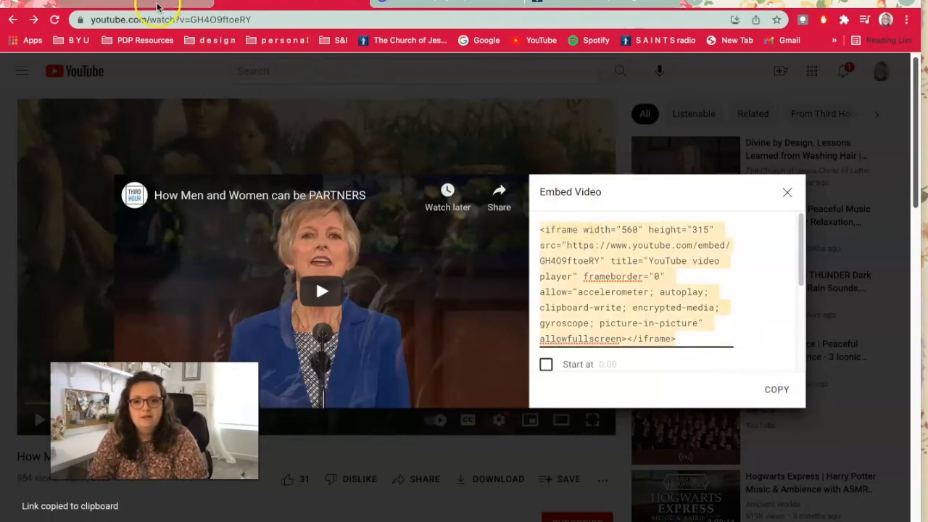
mouse_move(635, 153)
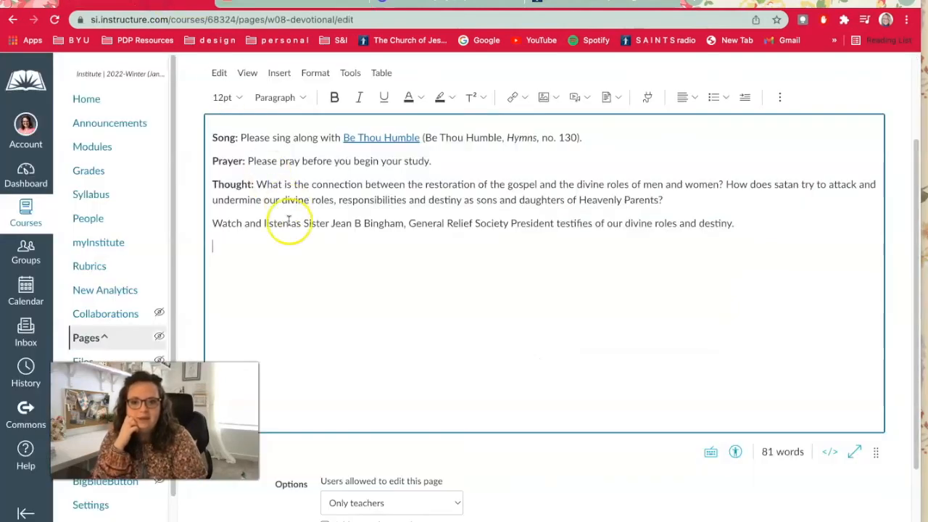
mouse_move(779, 97)
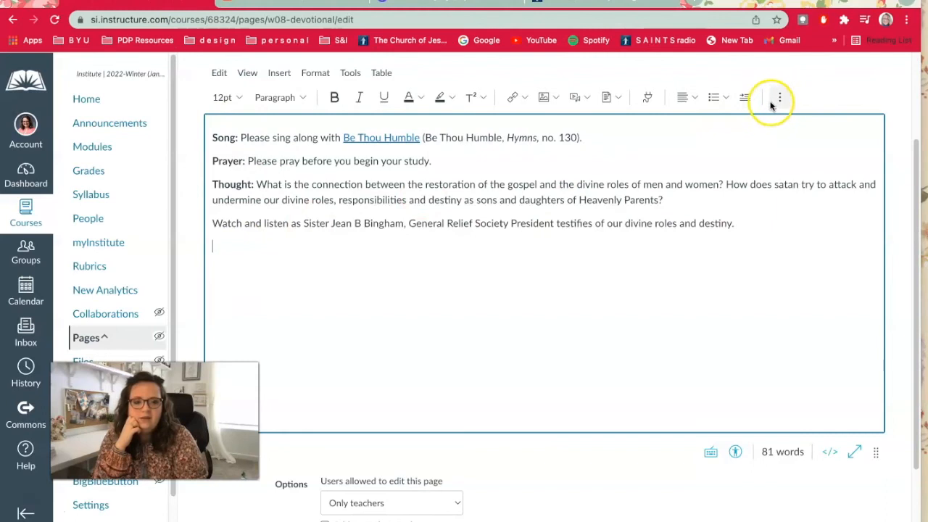
mouse_move(781, 96)
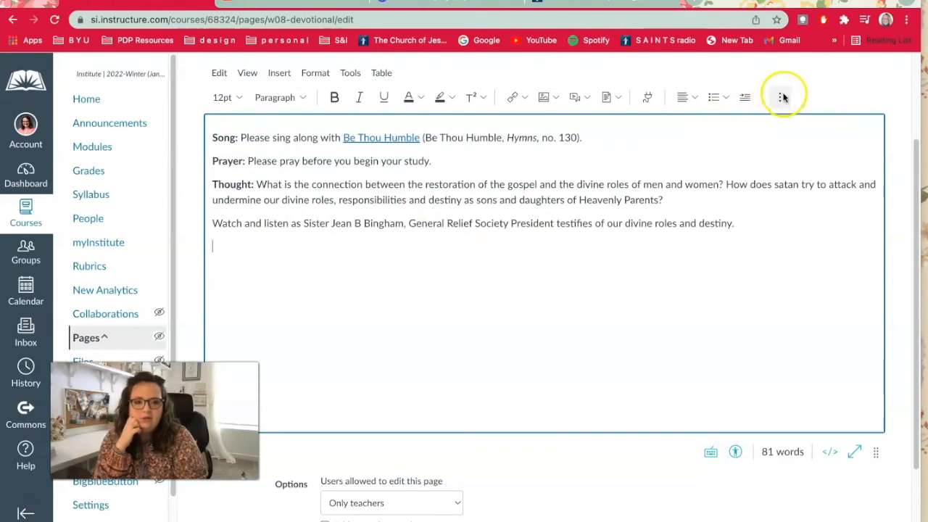
- Insert the copied YouTube embed code below the intro using the editor's Embed dialog
left_click(780, 96)
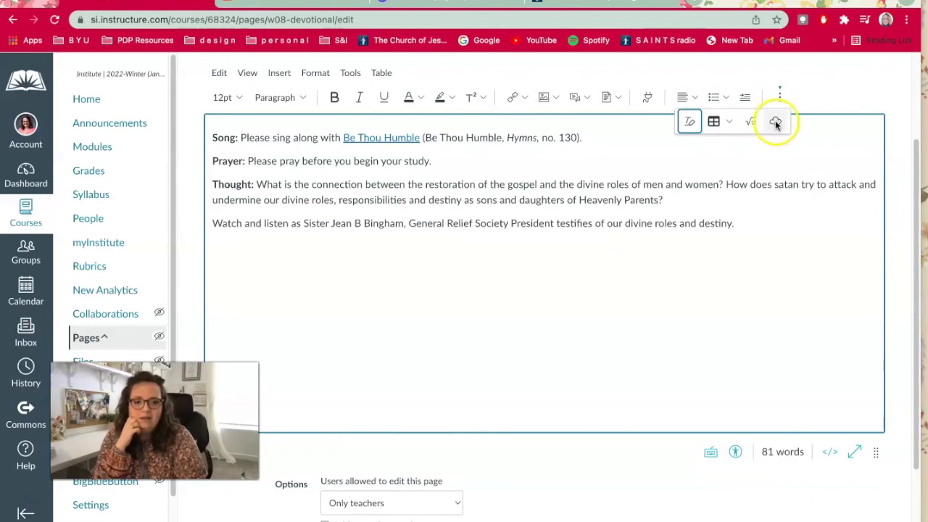
mouse_move(776, 121)
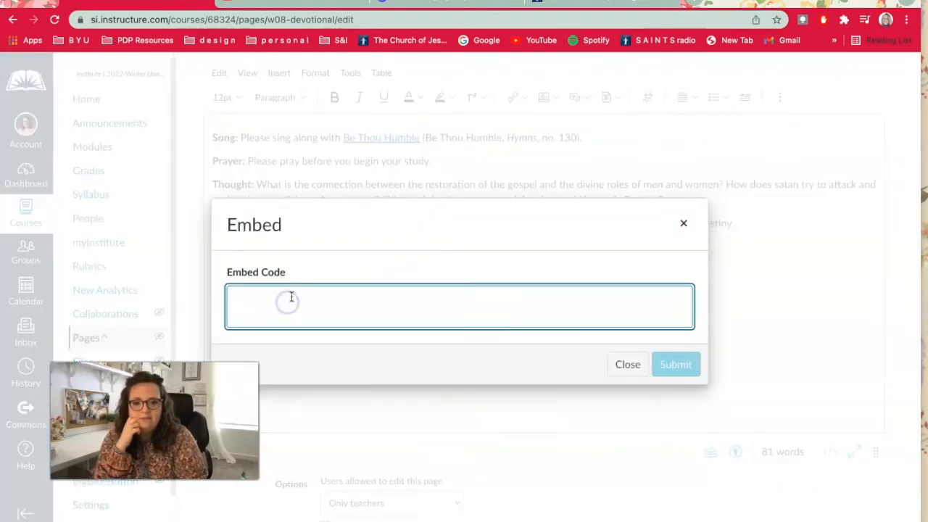
right_click(288, 298)
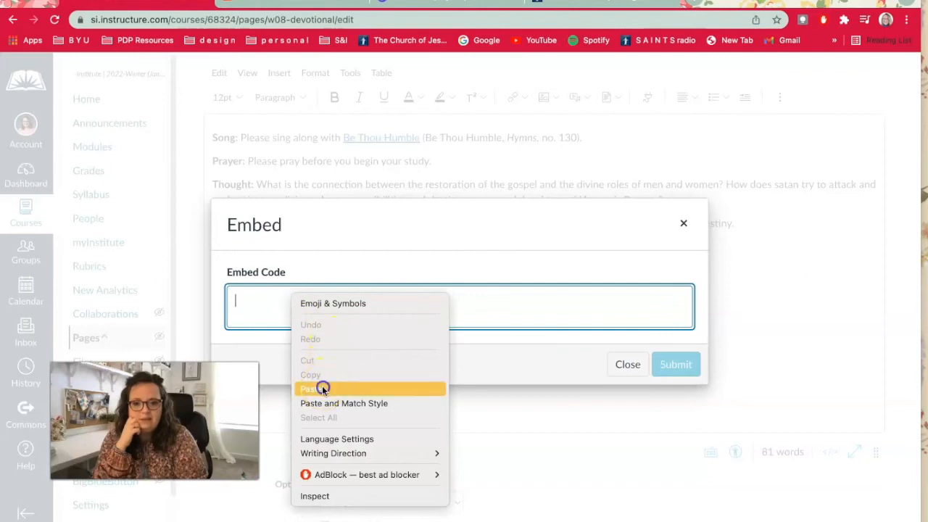
left_click(312, 389)
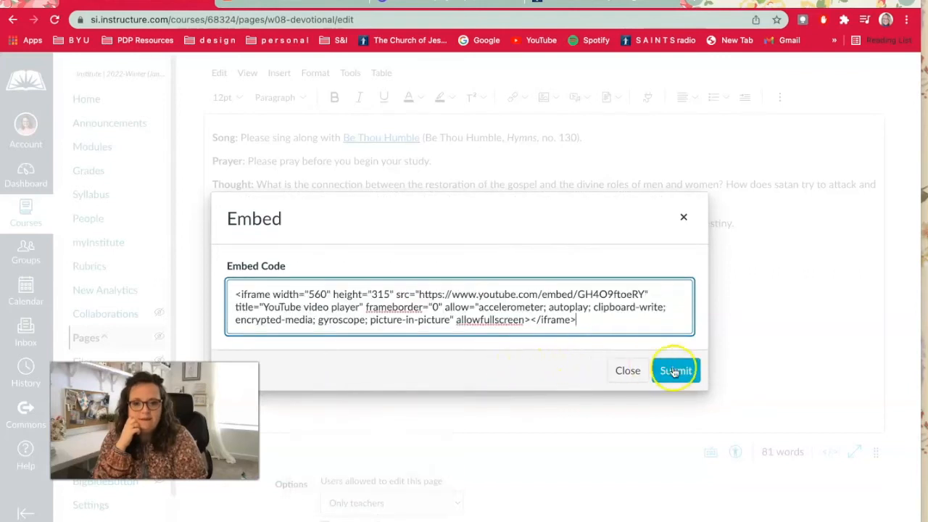
left_click(675, 371)
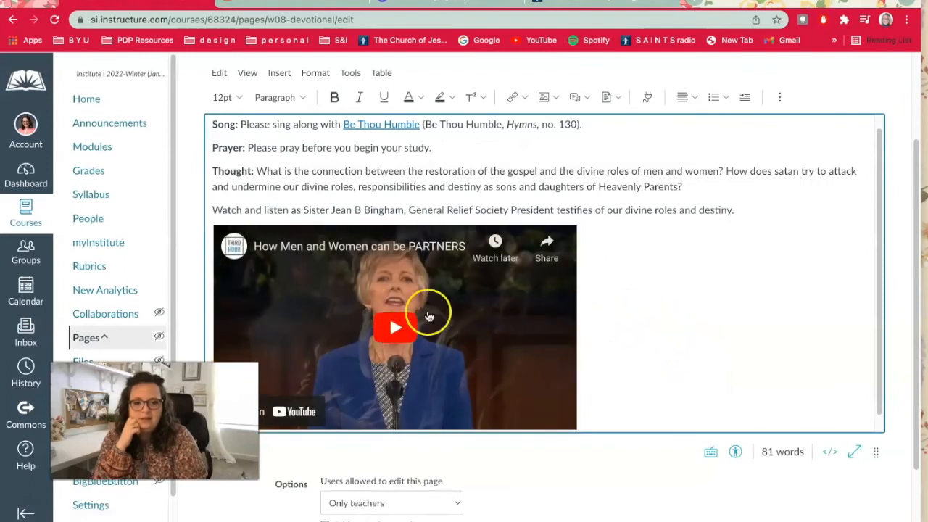
scroll("down", 3)
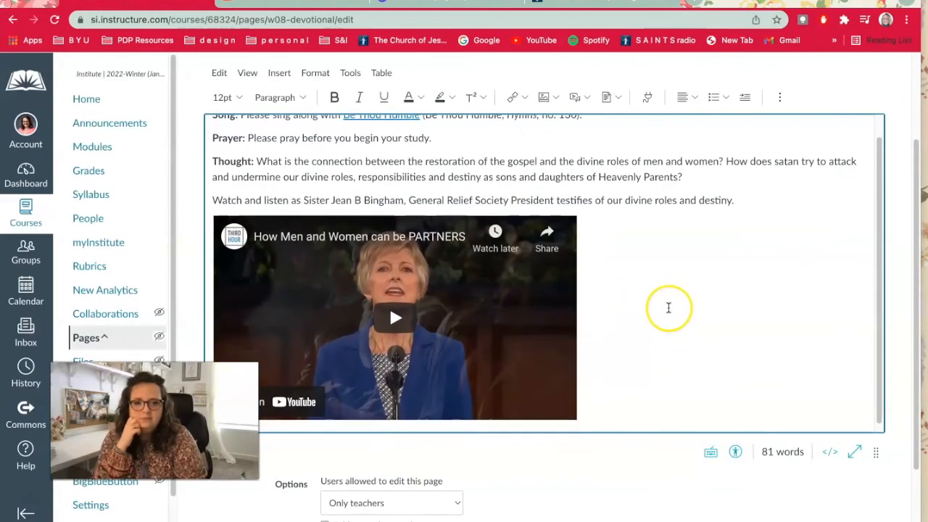
- Add the line naming Sister Bingham's Talk "United in Accomplishing God's Work" below the video
scroll("down", 3)
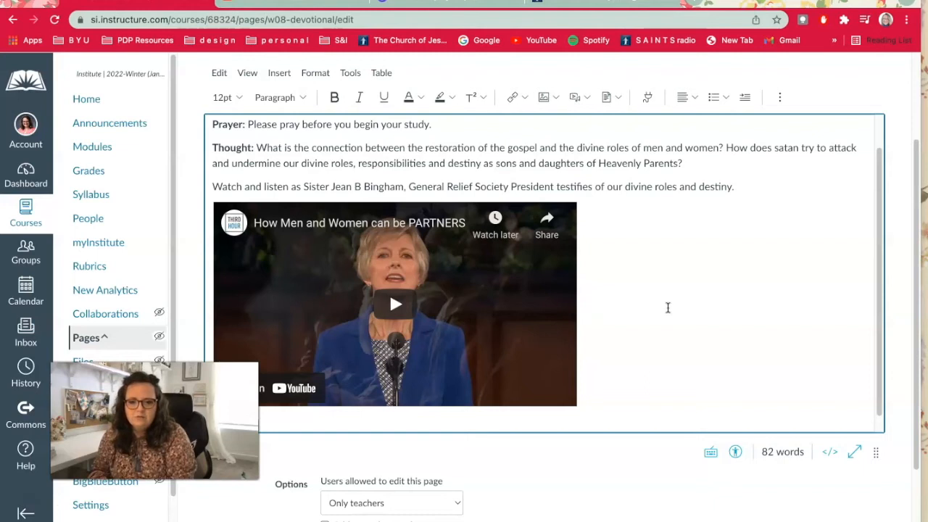
type("ter Bing")
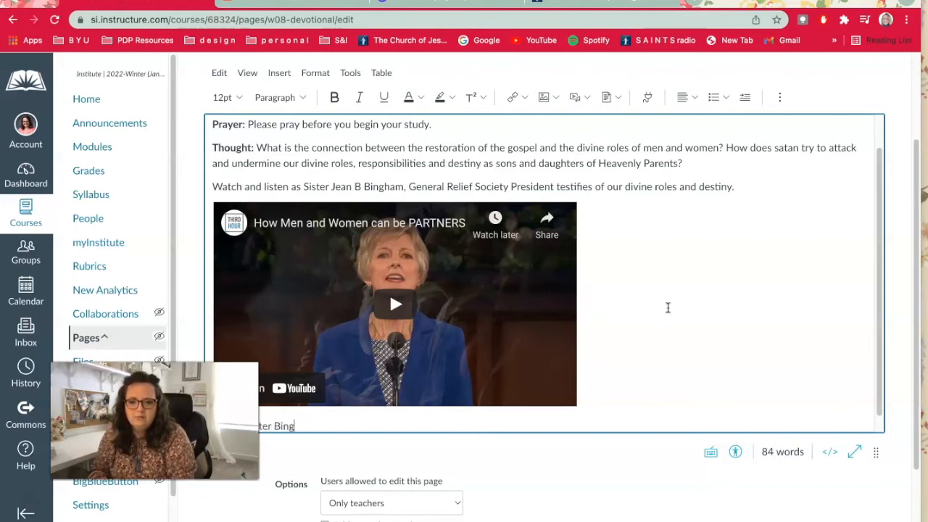
type("ham;")
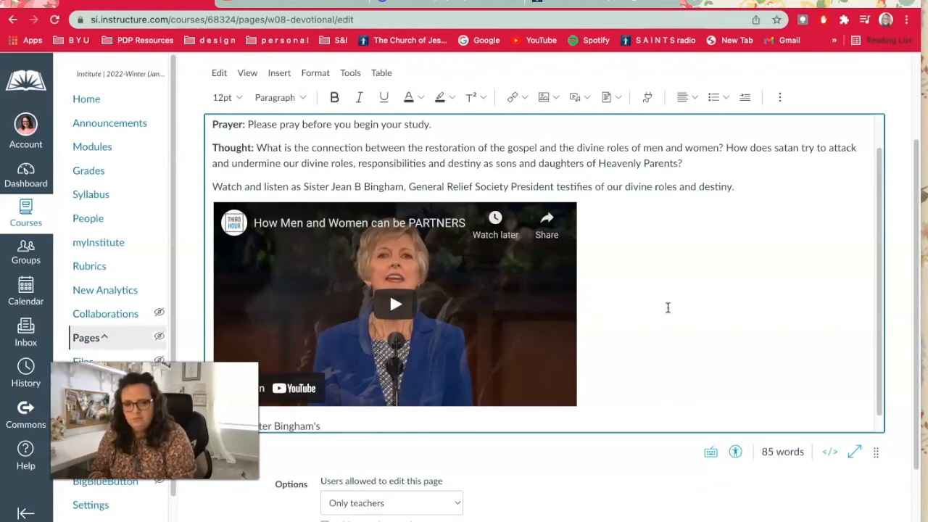
type("Talk \"United in Acco")
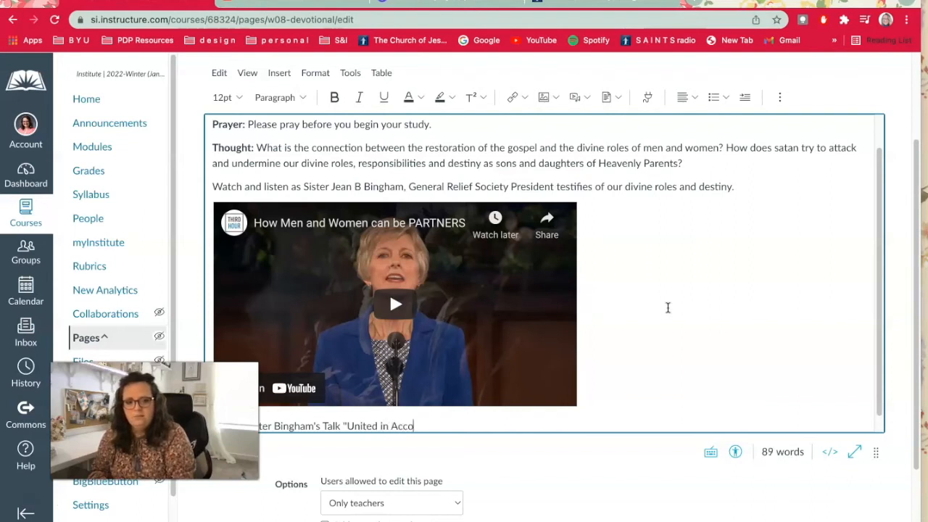
type("mplishing G")
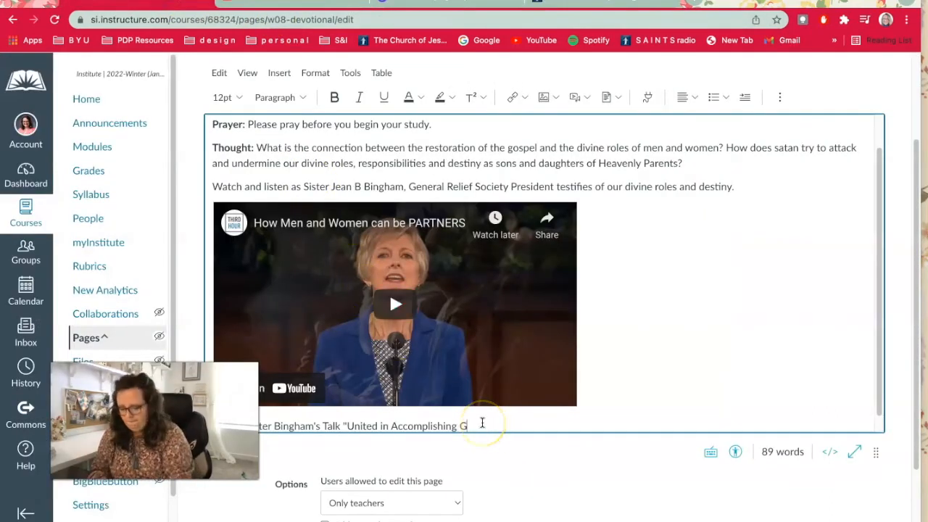
type("od's Work")
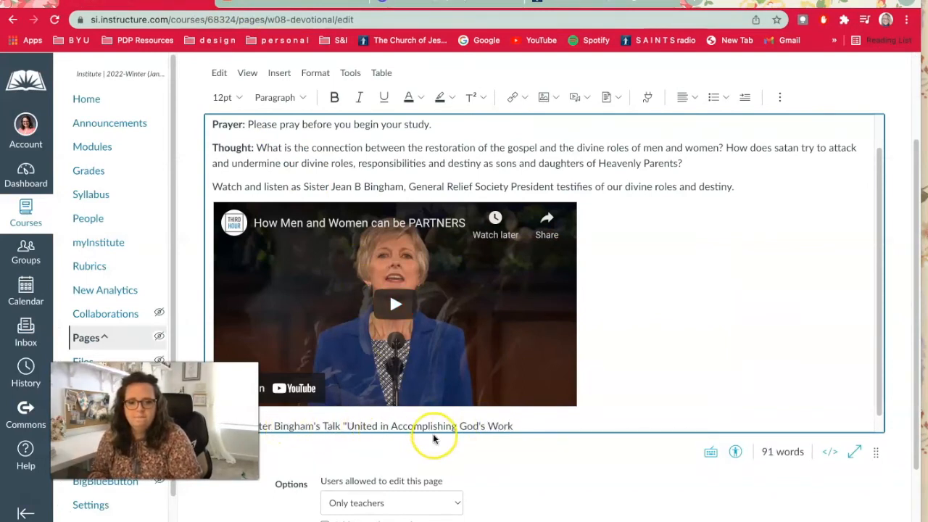
mouse_move(504, 261)
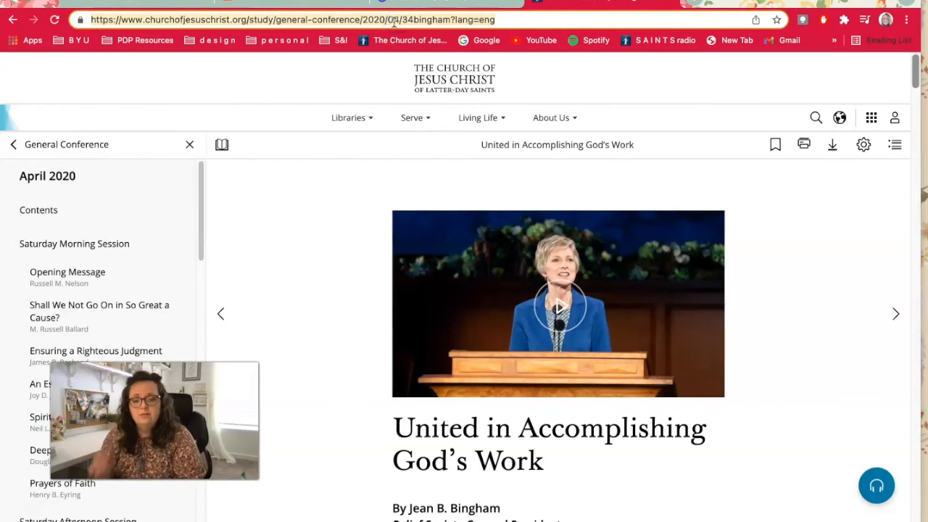
- Copy the talk page's web address from the browser address bar
right_click(398, 14)
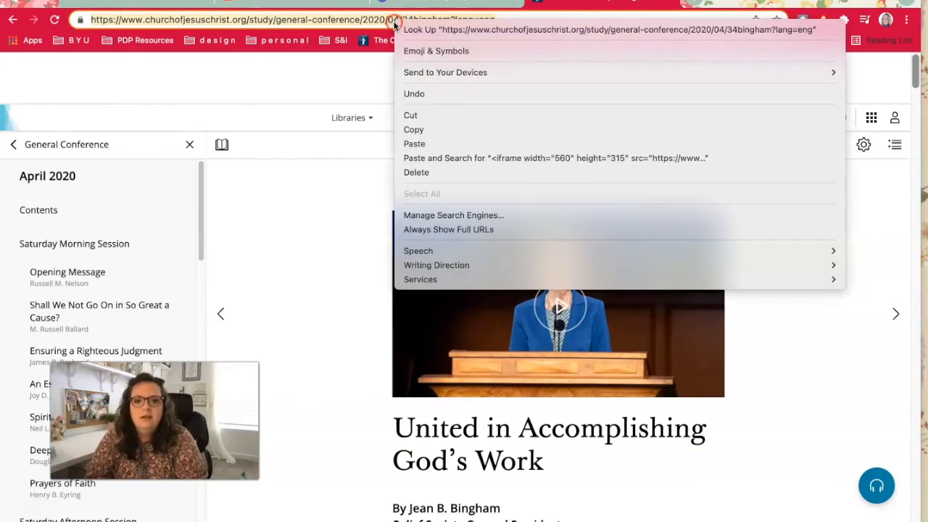
mouse_move(416, 131)
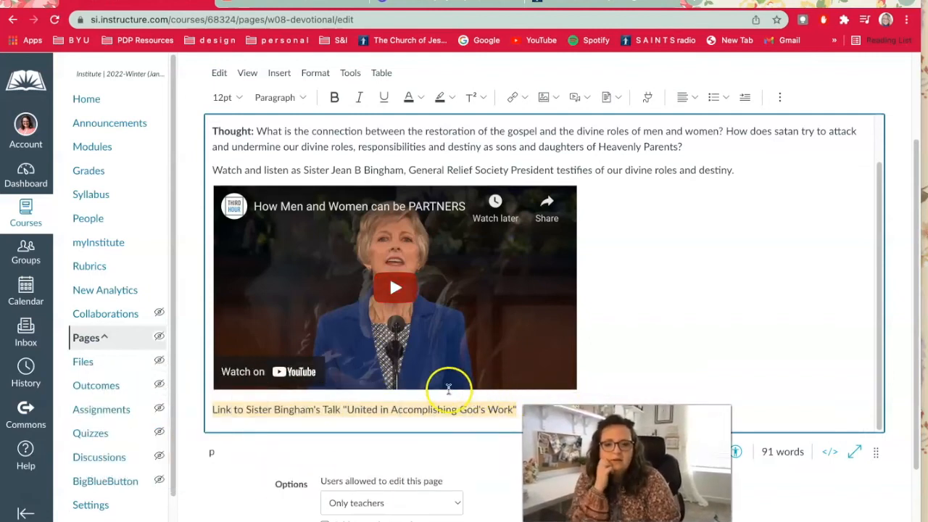
mouse_move(237, 410)
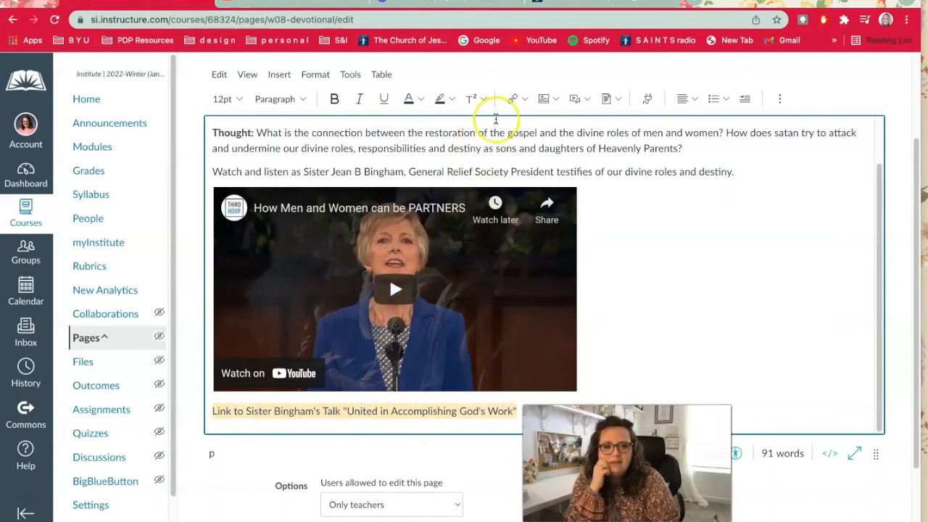
mouse_move(503, 116)
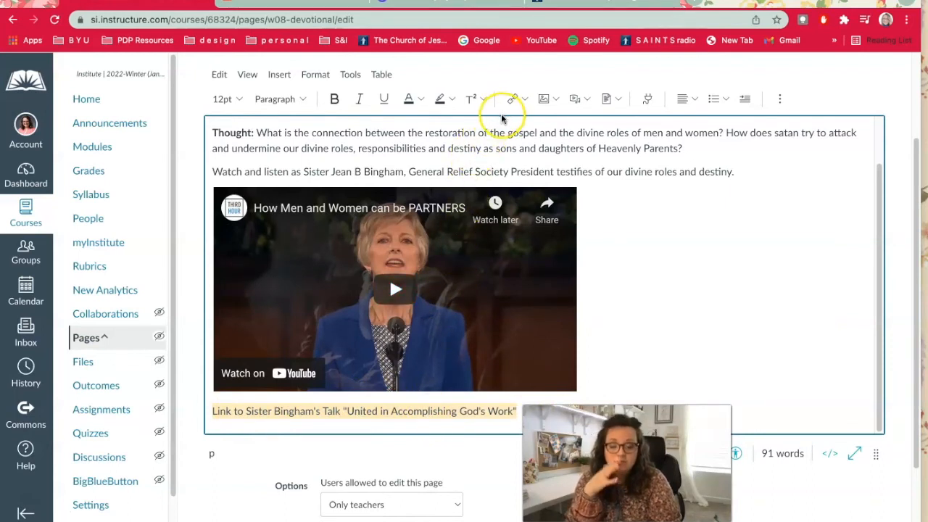
mouse_move(511, 99)
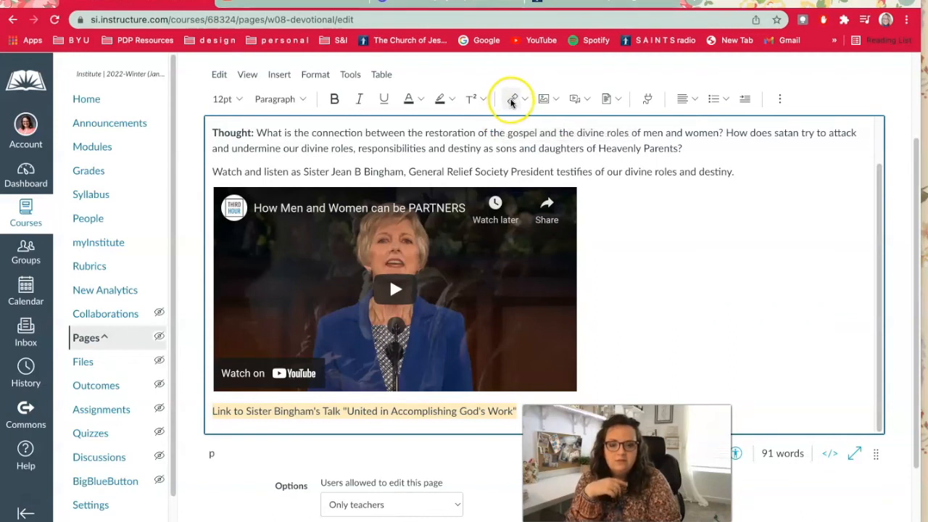
- Link the talk title to its churchofjesuschrist.org URL as an External Link
left_click(525, 98)
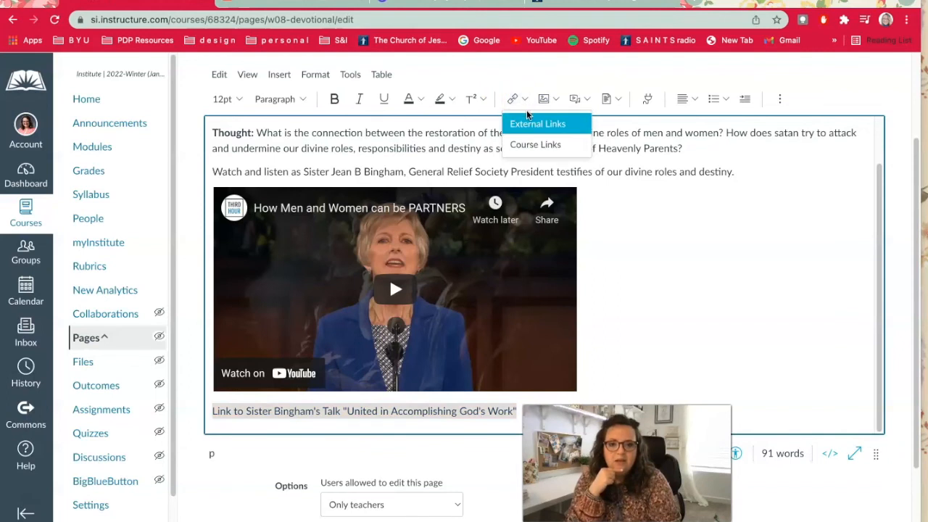
mouse_move(533, 144)
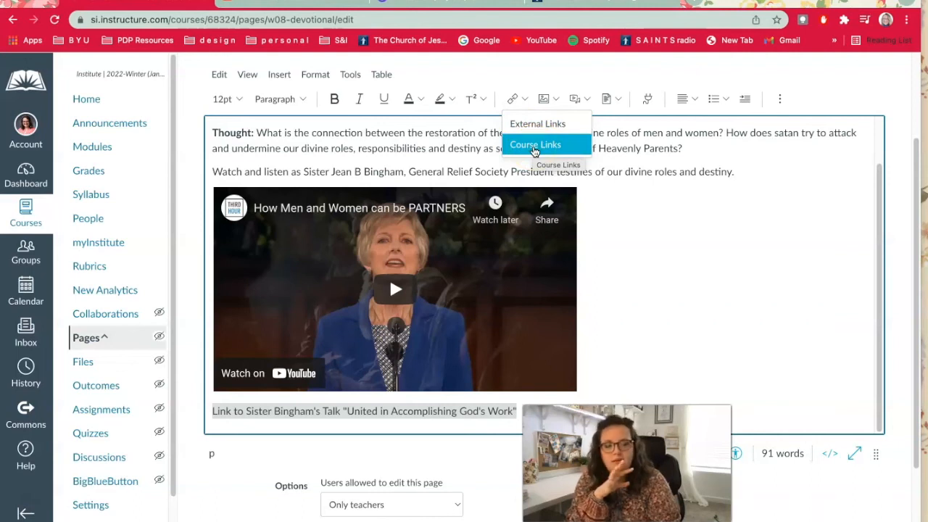
mouse_move(536, 123)
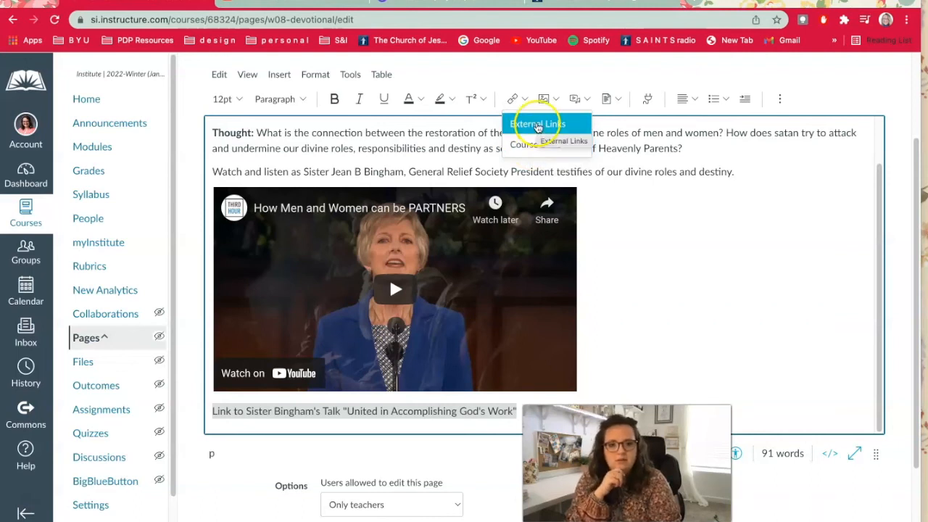
left_click(539, 123)
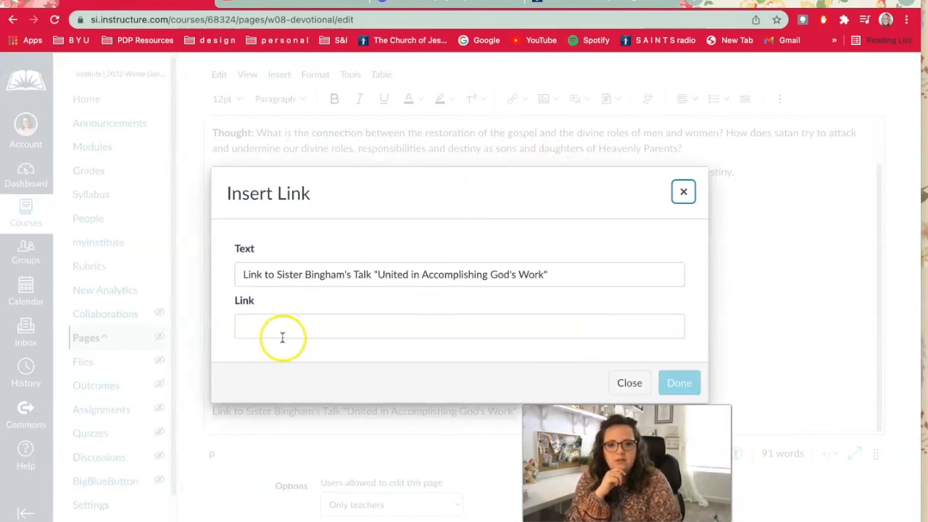
right_click(278, 327)
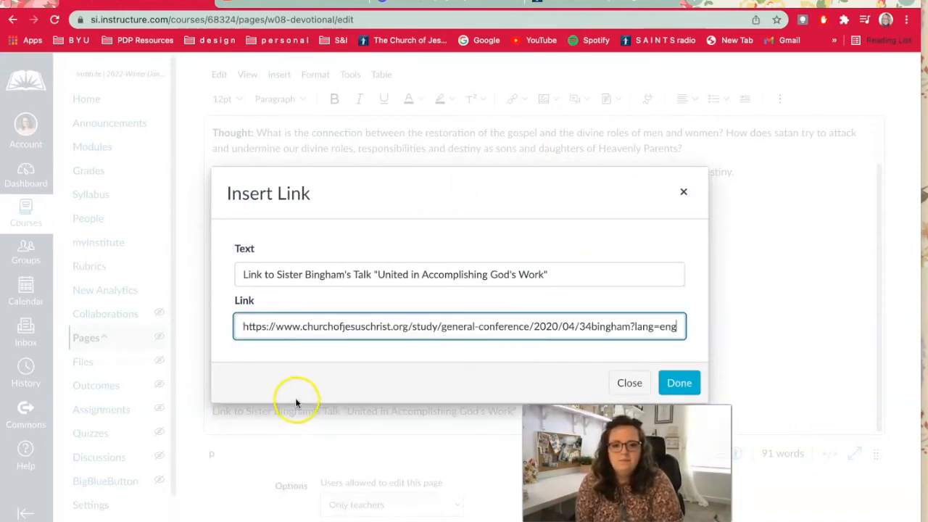
left_click(679, 382)
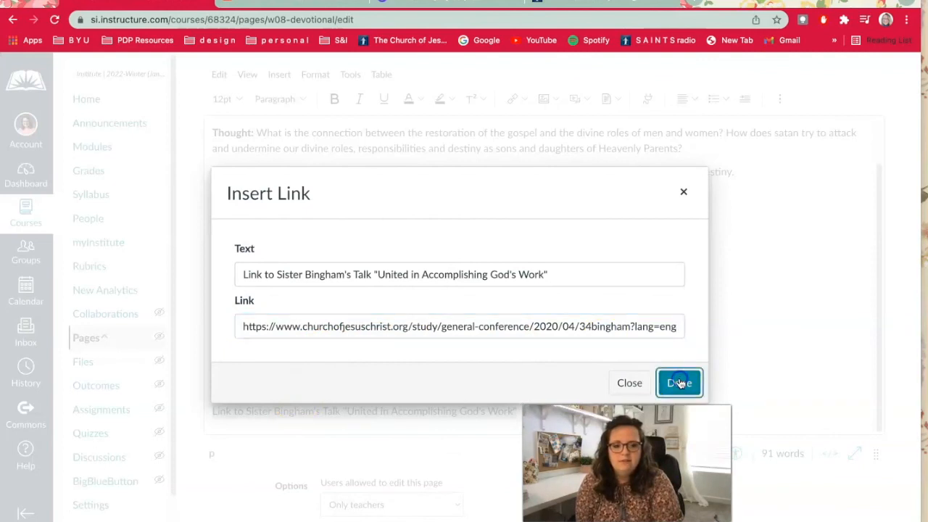
left_click(681, 383)
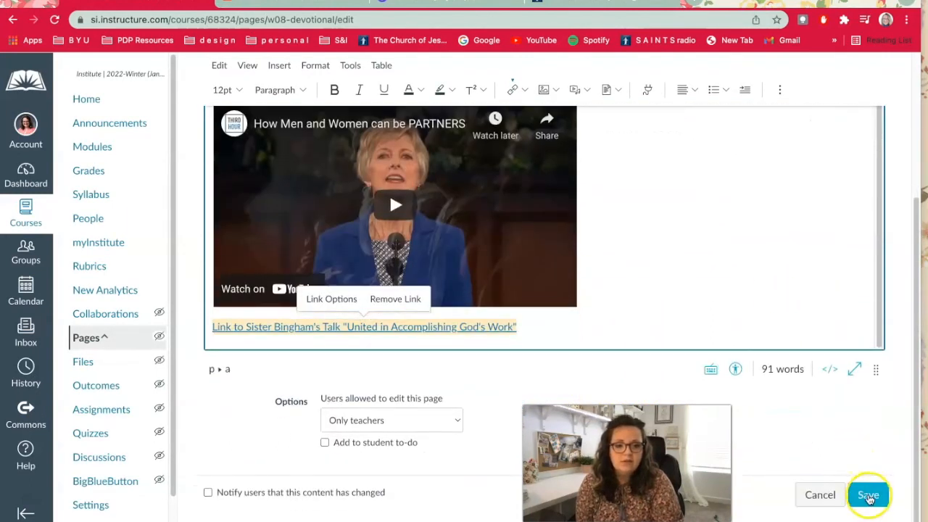
- Save the W08 Devotional page with the updated content
left_click(868, 495)
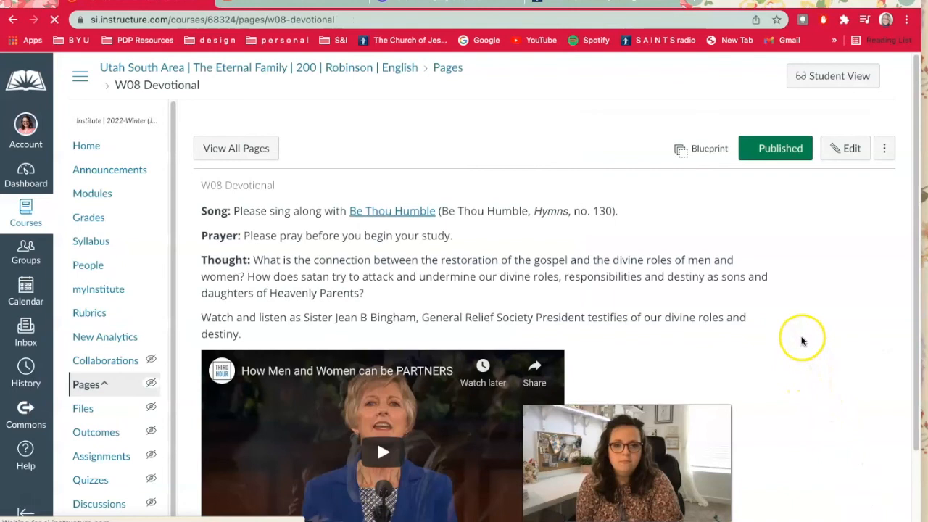
scroll("down", 3)
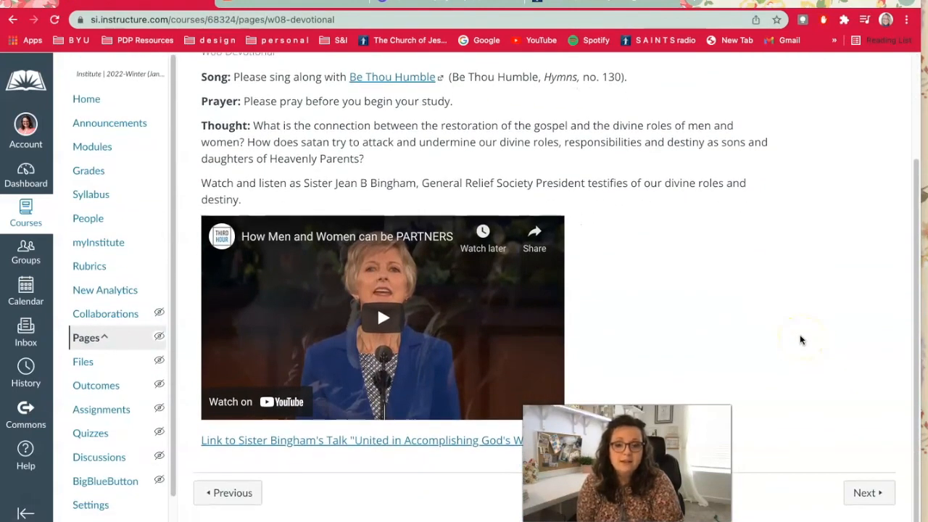
mouse_move(369, 297)
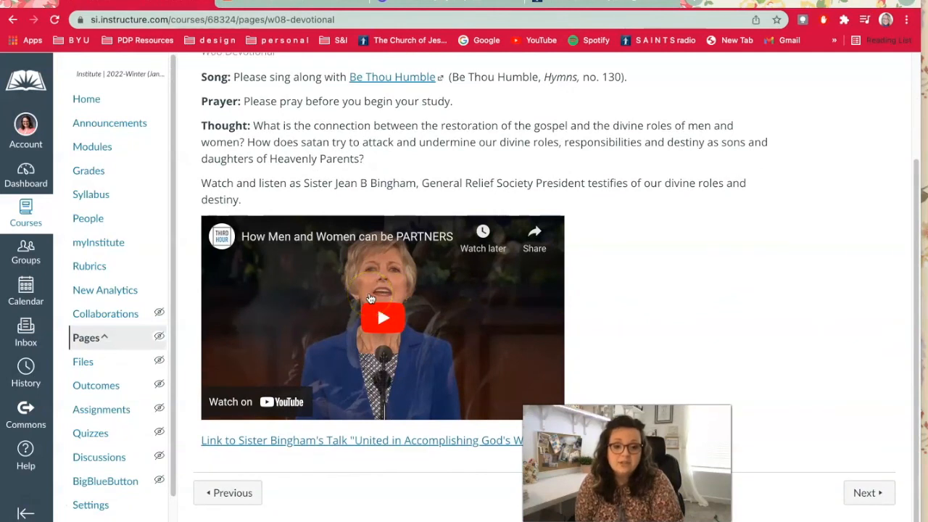
left_click(382, 317)
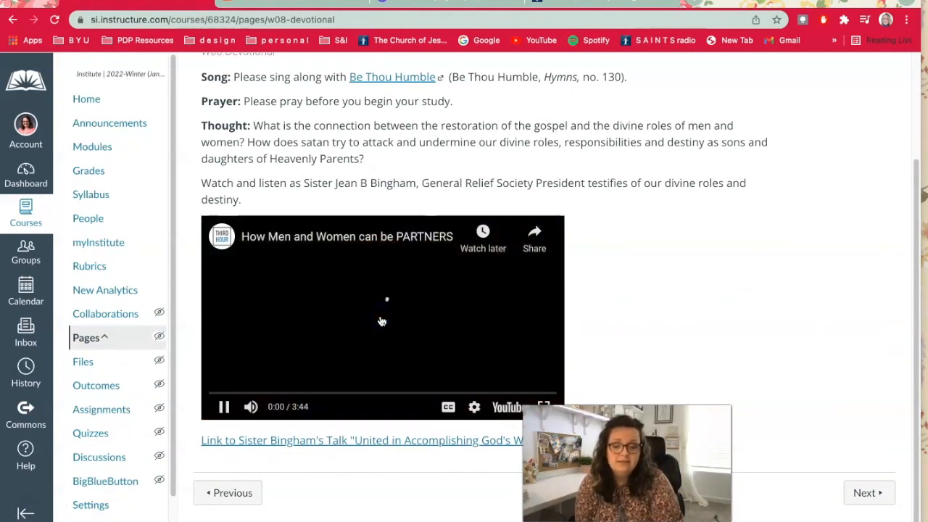
left_click(382, 322)
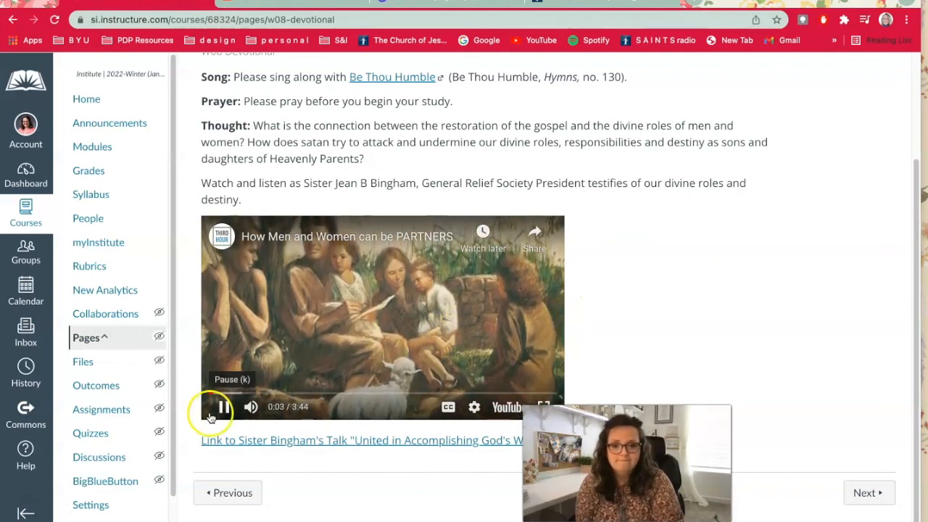
left_click(222, 408)
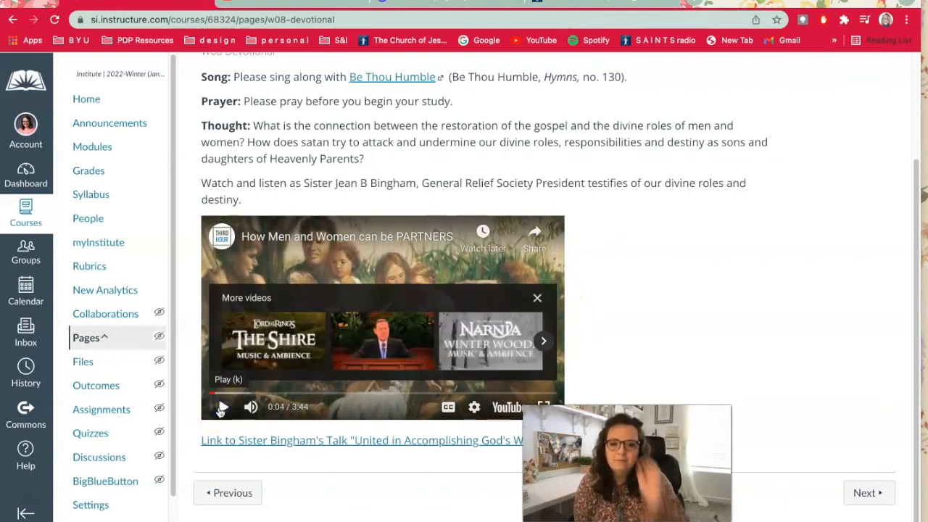
mouse_move(402, 346)
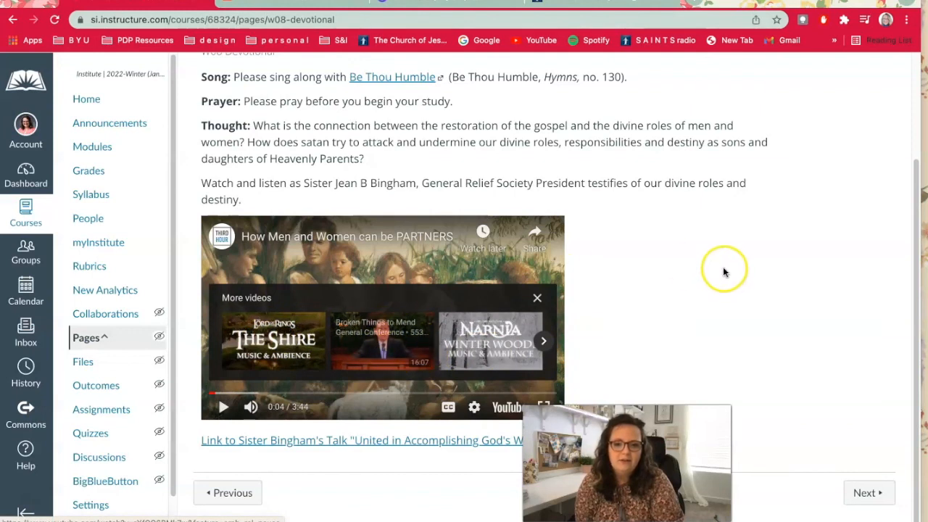
mouse_move(626, 282)
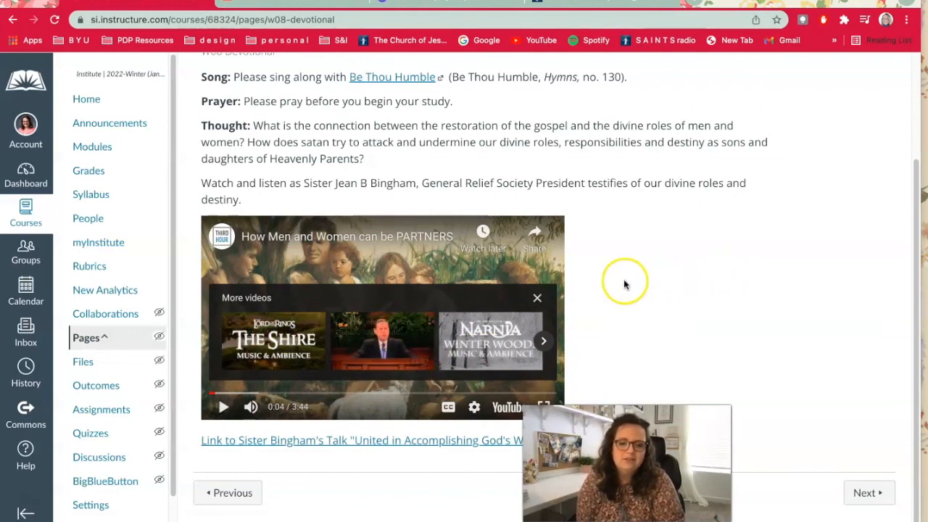
left_click(537, 298)
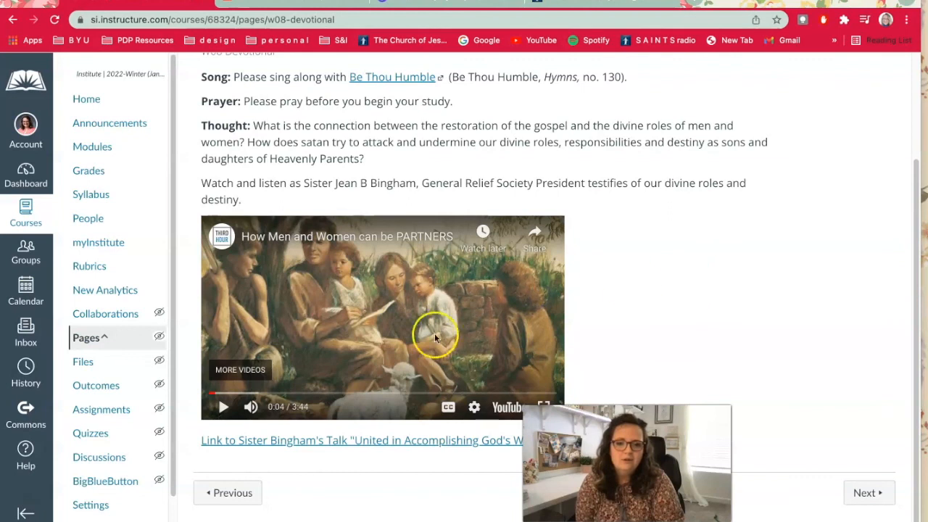
mouse_move(474, 322)
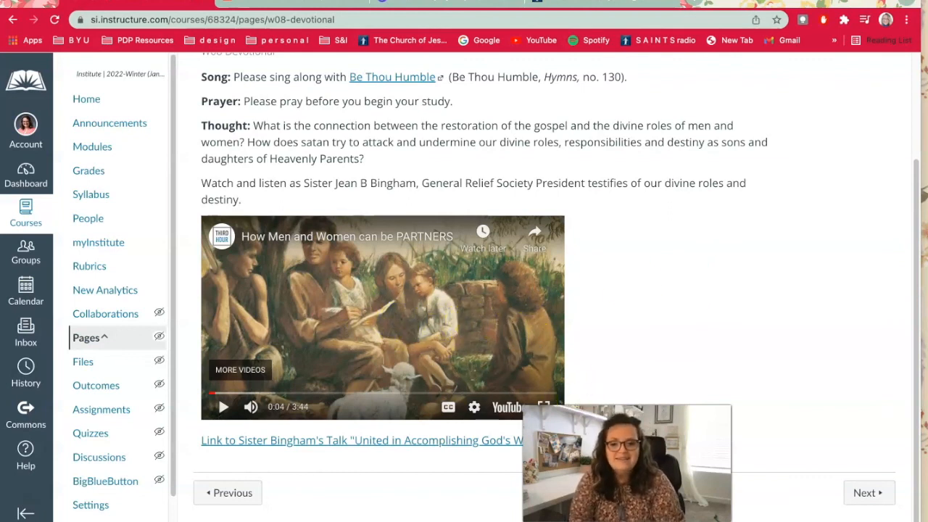
left_click_drag(625, 460, 152, 442)
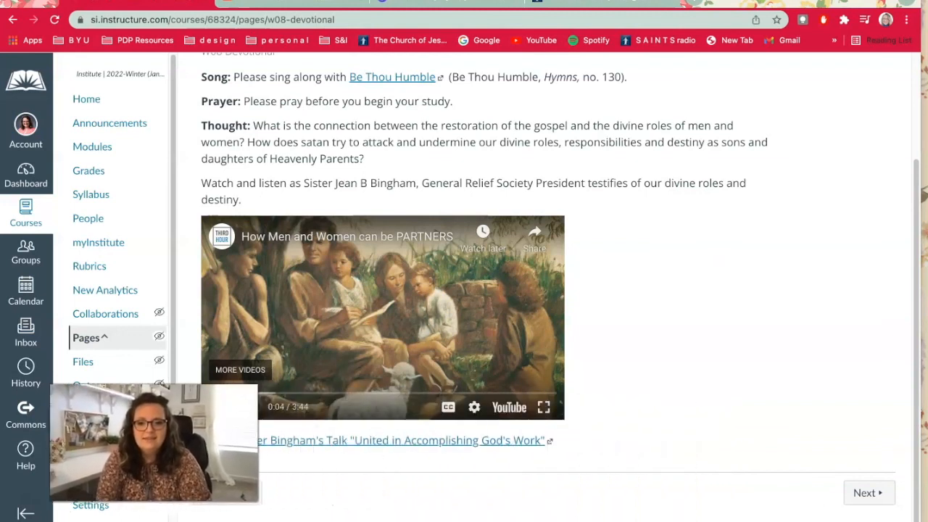